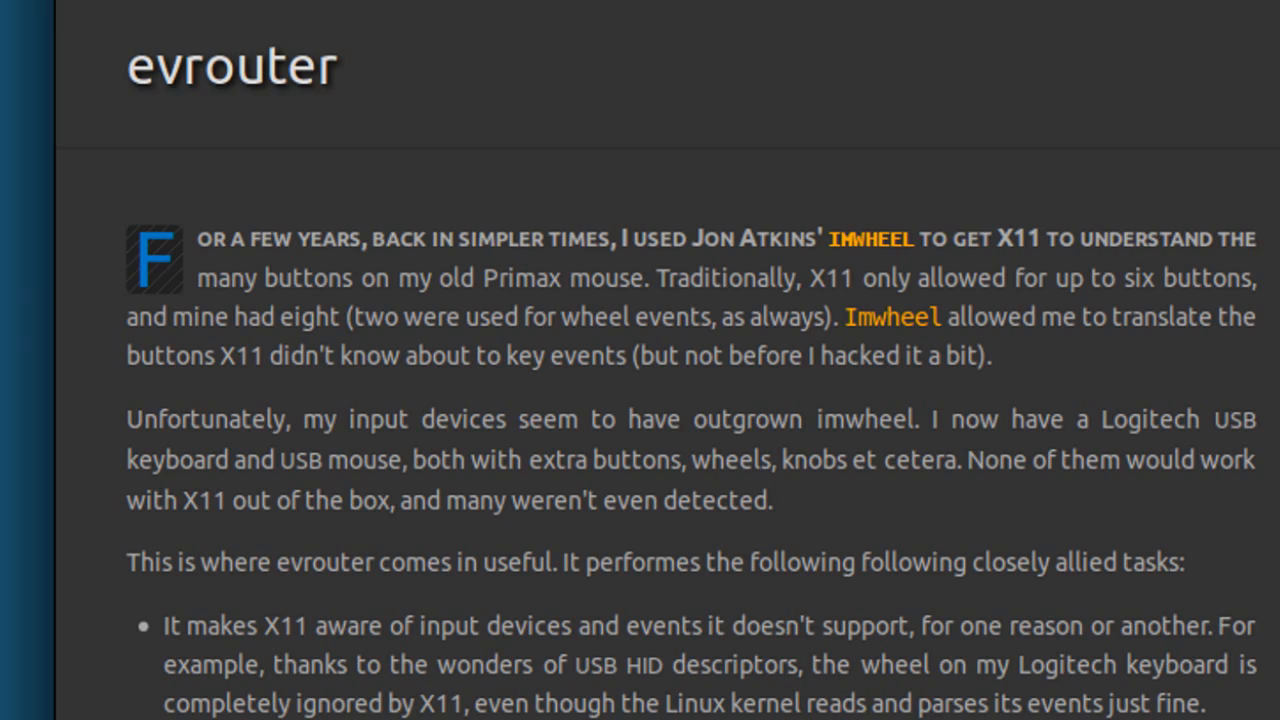
pyautogui.scroll(-3)
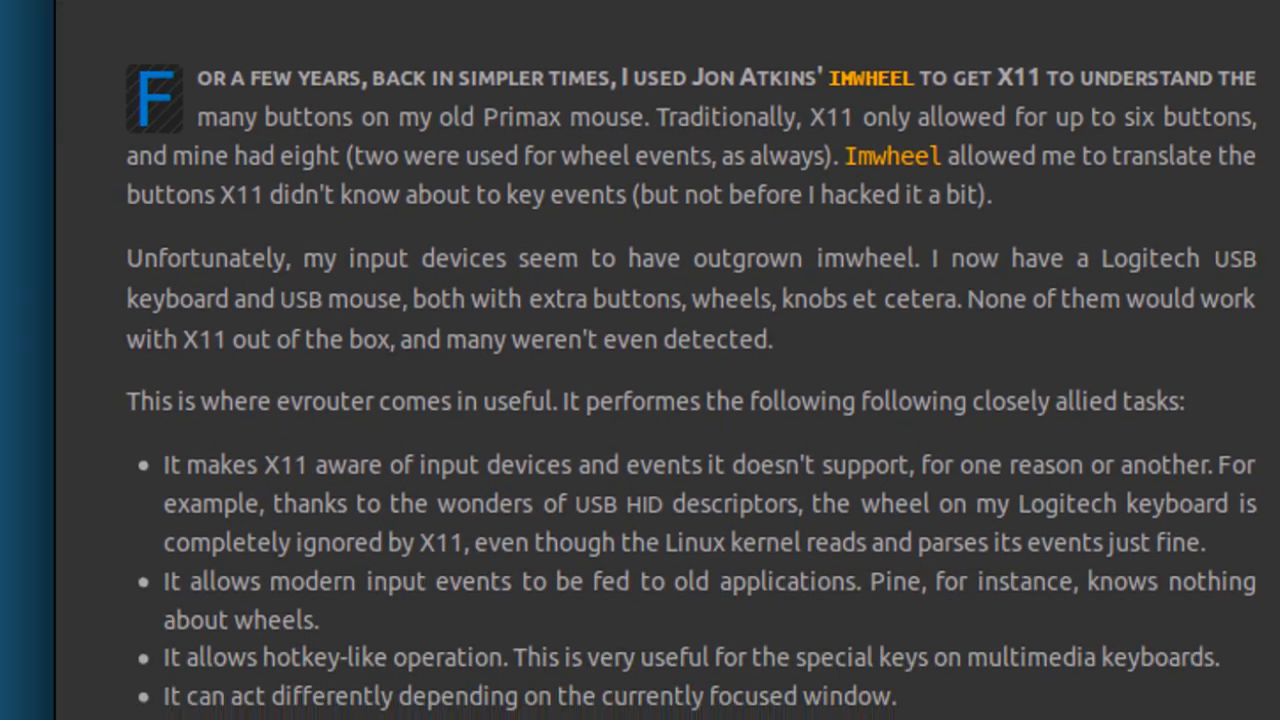
pyautogui.scroll(-3)
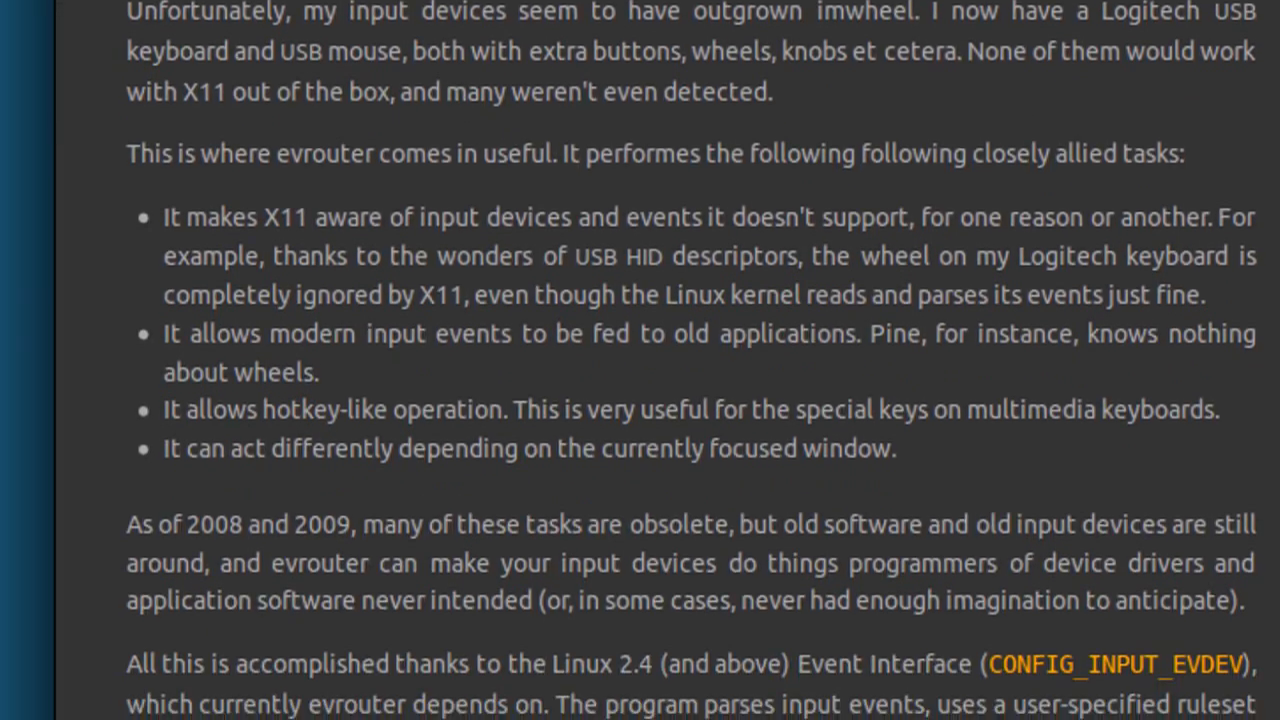
pyautogui.scroll(-3)
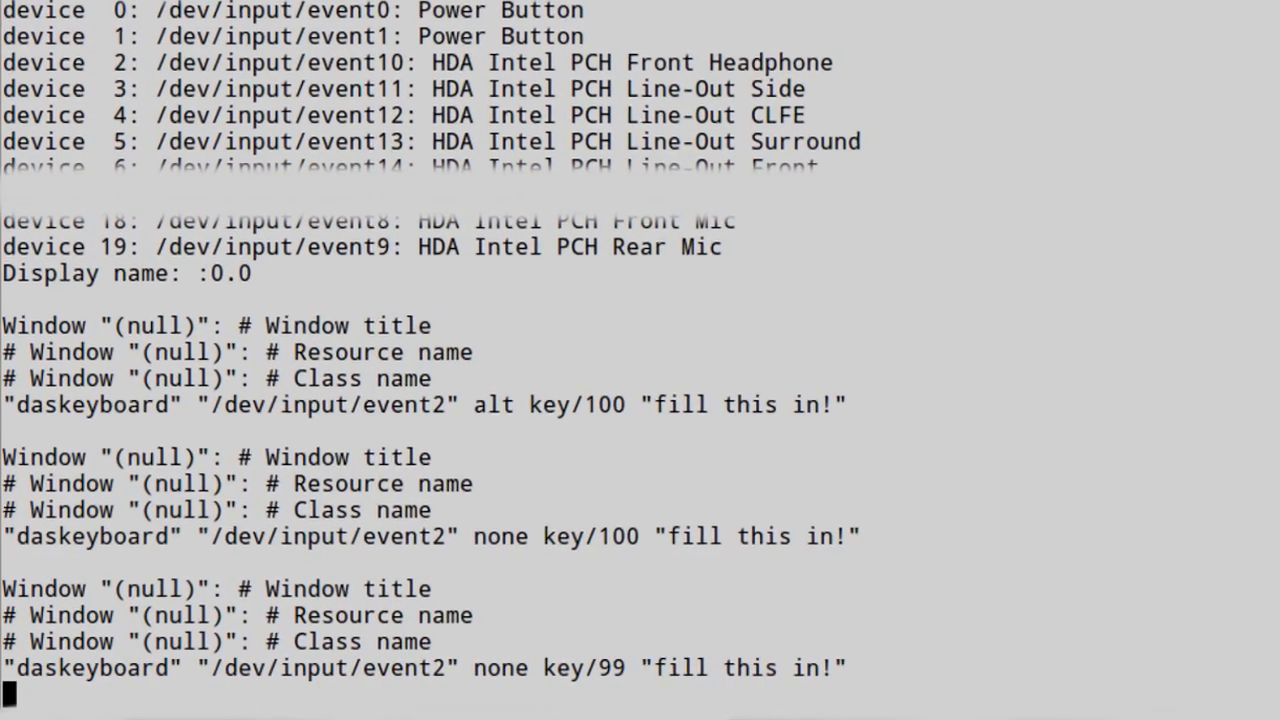
pyautogui.scroll(-3)
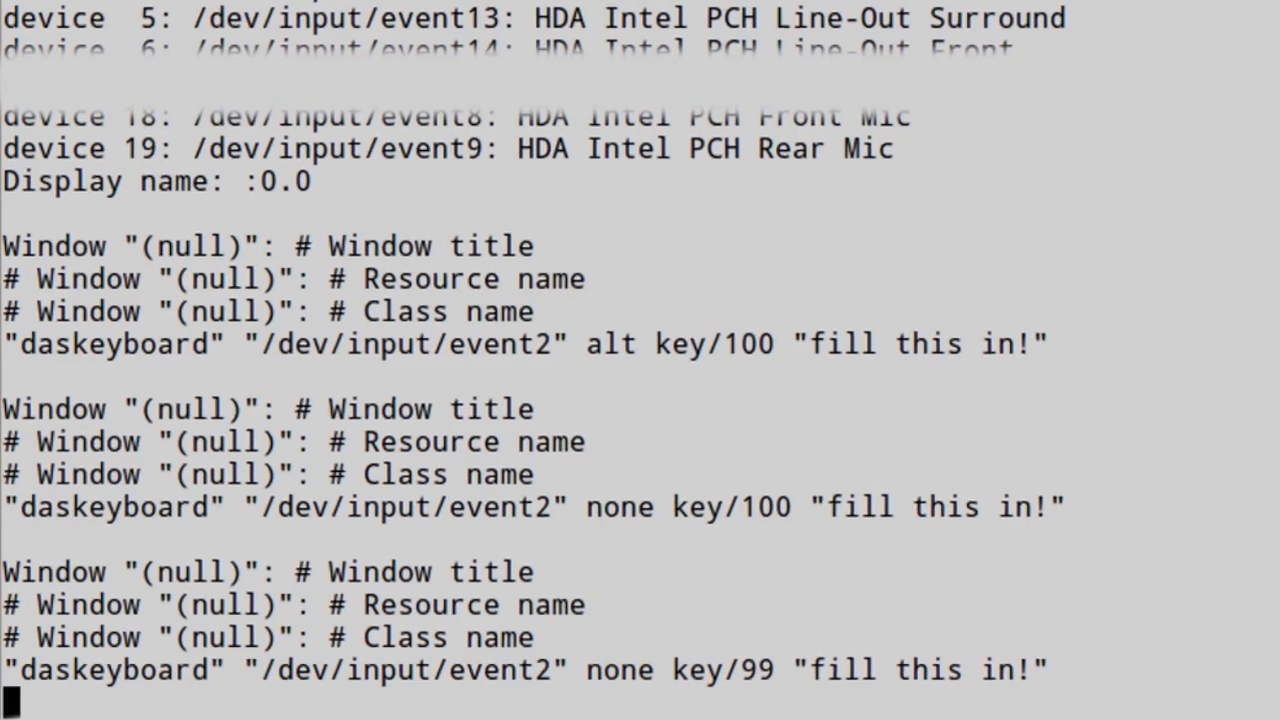
pyautogui.scroll(3)
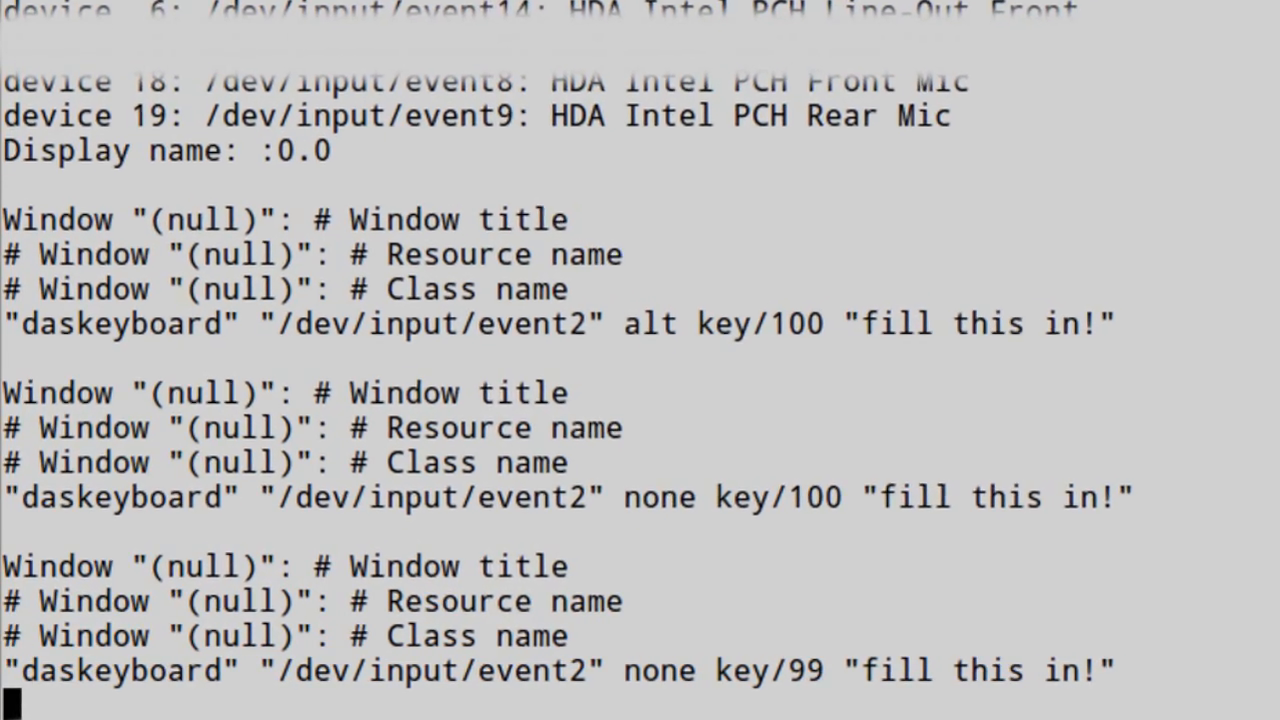